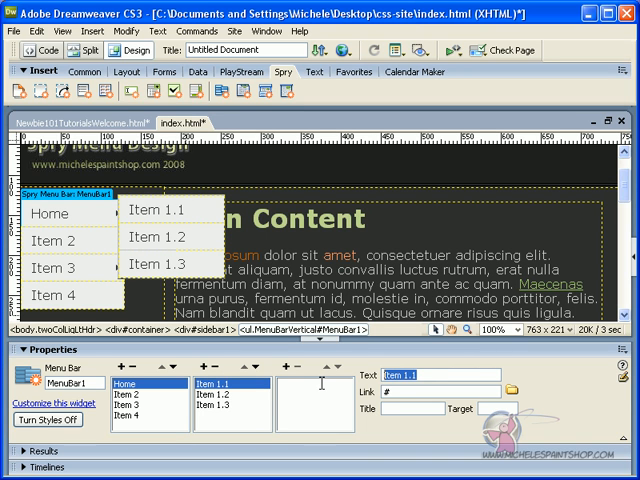
Rename submenu Item 1.1 to 'Graphics', linking graphics.html, with a title and target top
type("Graphics")
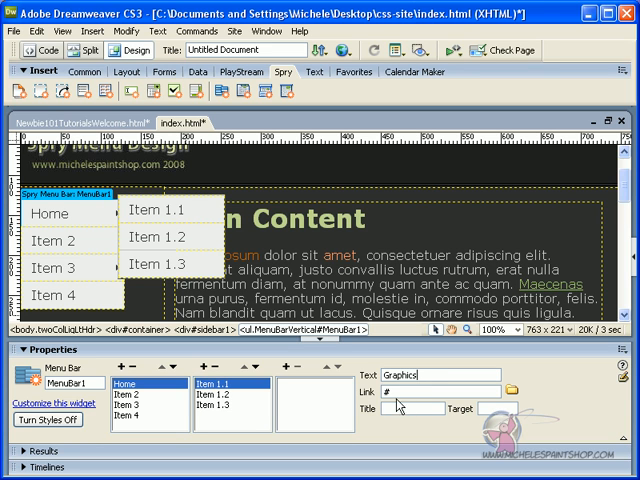
type("graphics.html")
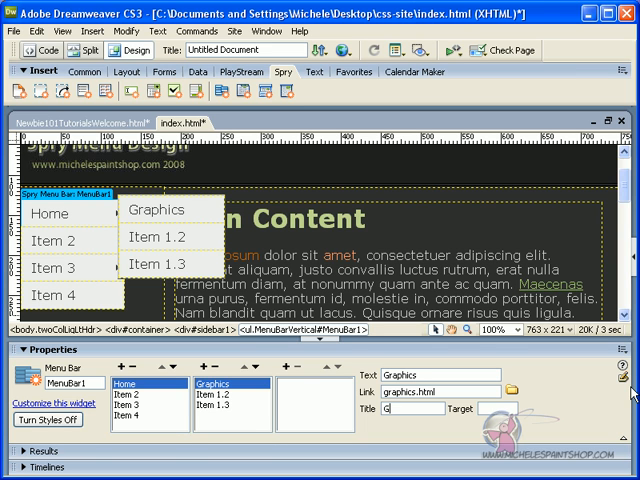
type("Graphics for")
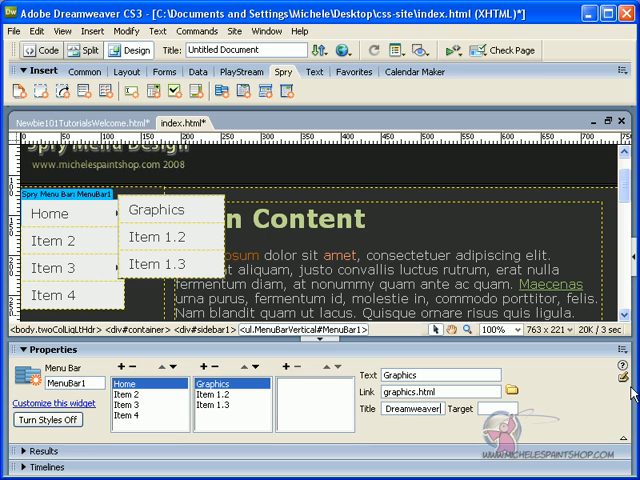
type("top")
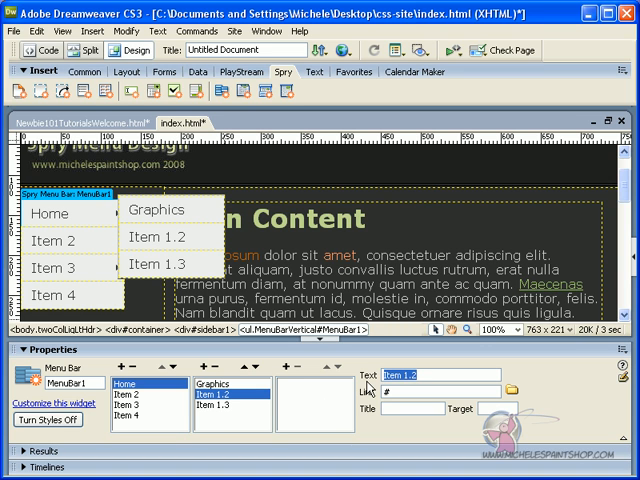
Rename Item 1.2 to 'Web Design', linking webdesign.html, with a Dreamweaver title and target top
type("Web Design")
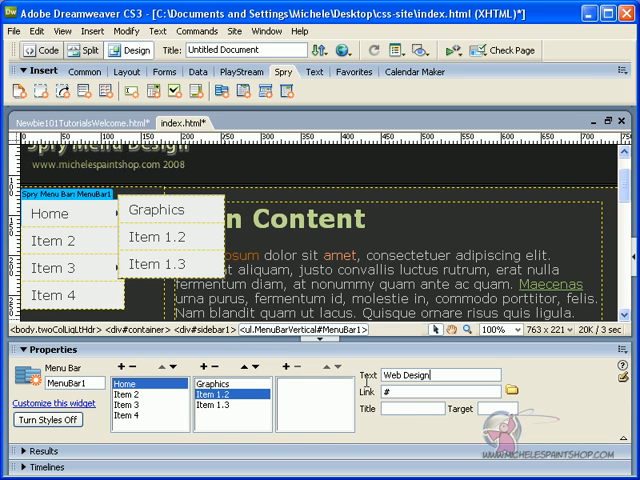
type("webdesign.html")
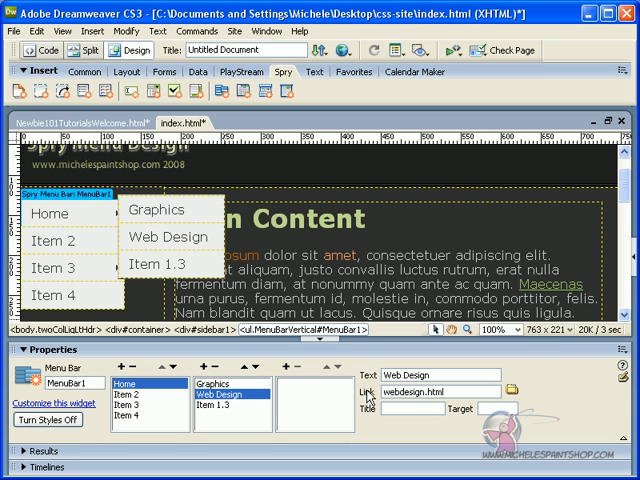
type("Dreamwv")
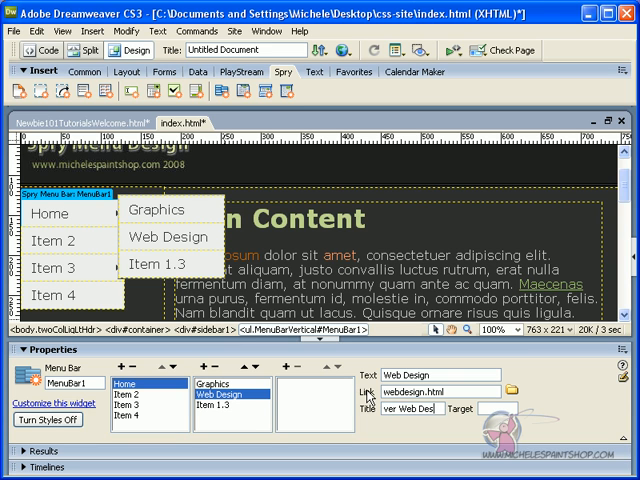
type("top")
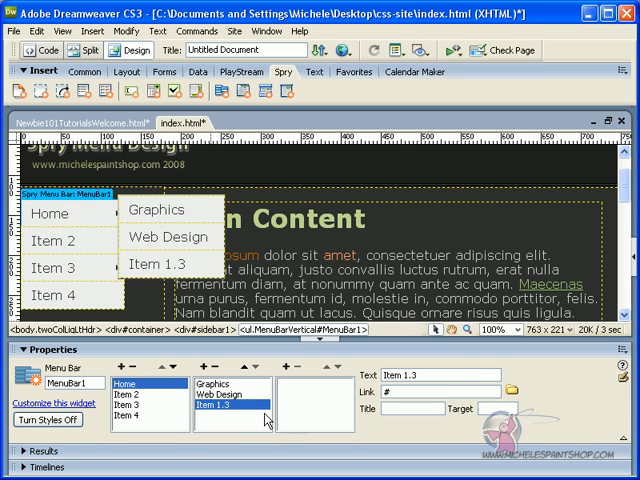
mouse_move(260, 425)
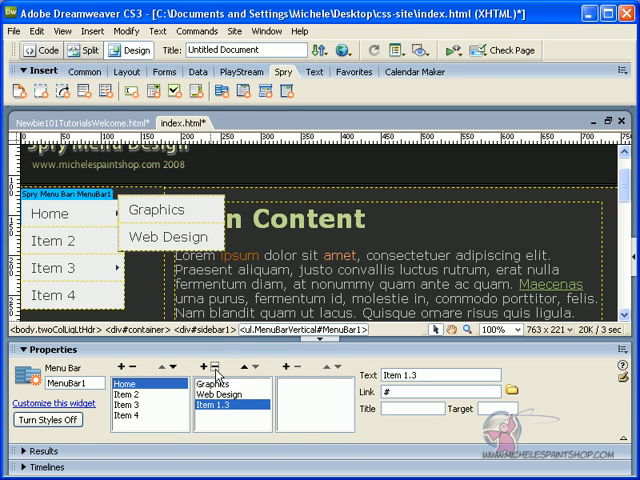
Remove Item 1.3, then make Item 2 'Photos' linking photos.html, titled Dreamweaver Screen shot
left_click(220, 397)
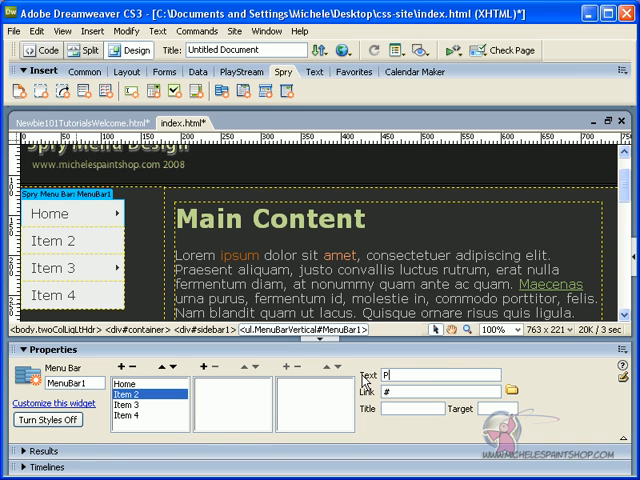
type("Photos")
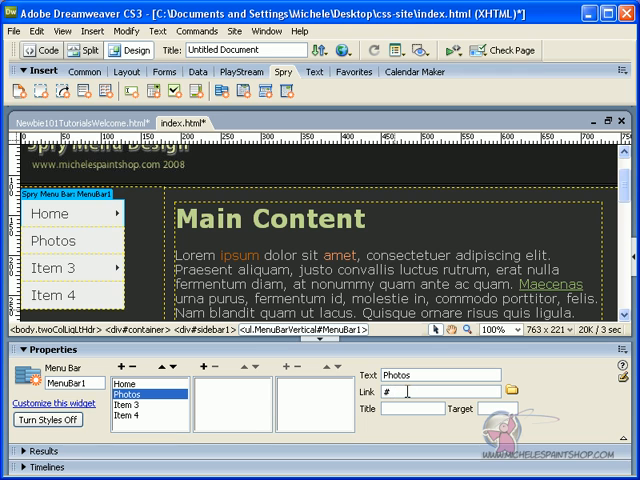
type("photos.html")
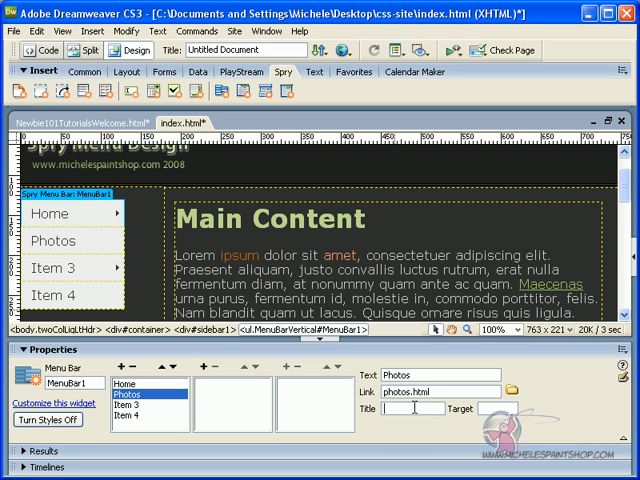
type("Dreamwev")
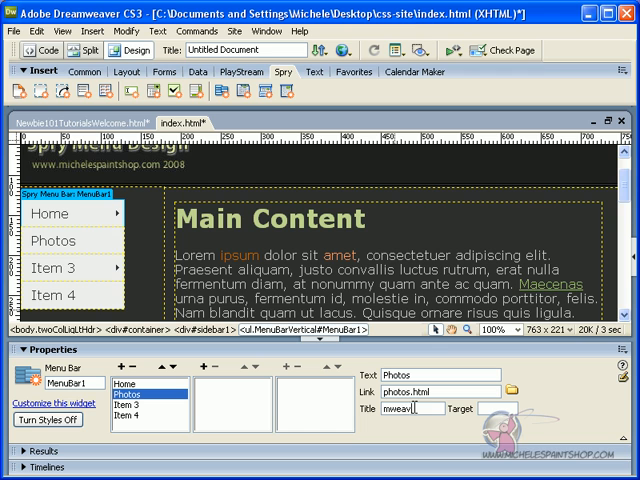
type("er Screen shots")
left_click(497, 408)
type("top")
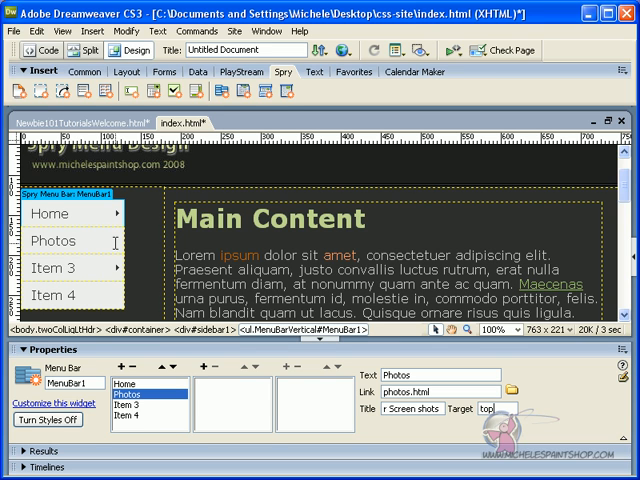
mouse_move(205, 367)
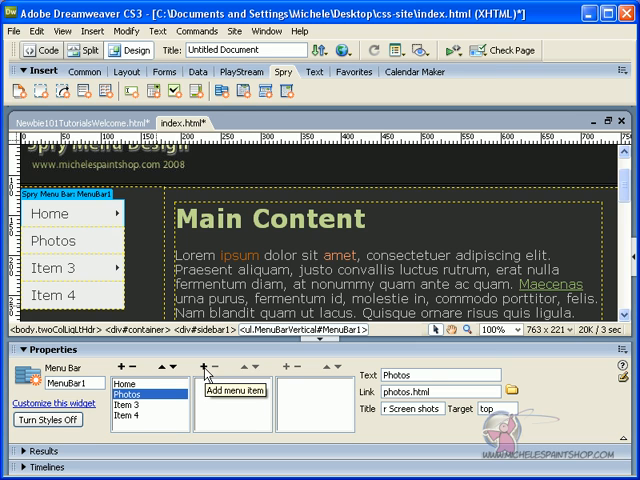
Add a 'Headers' submenu item under Photos, linked to headers.html and titled Dreamweaver
left_click(206, 368)
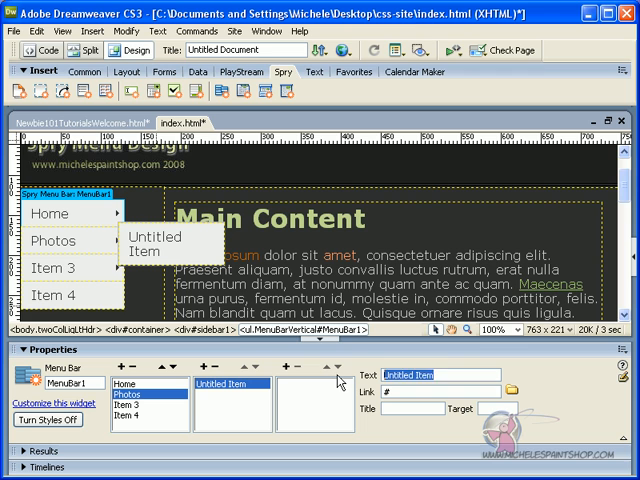
type("Header")
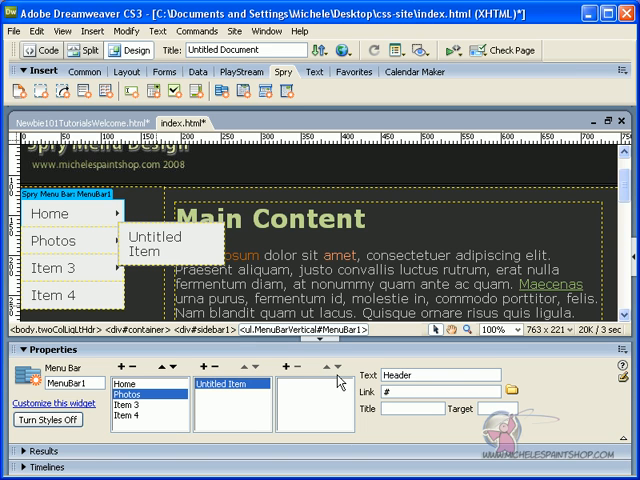
type("s")
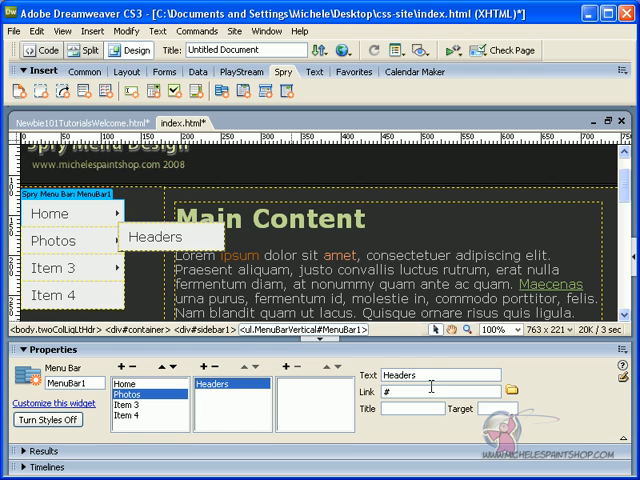
type("headers.html")
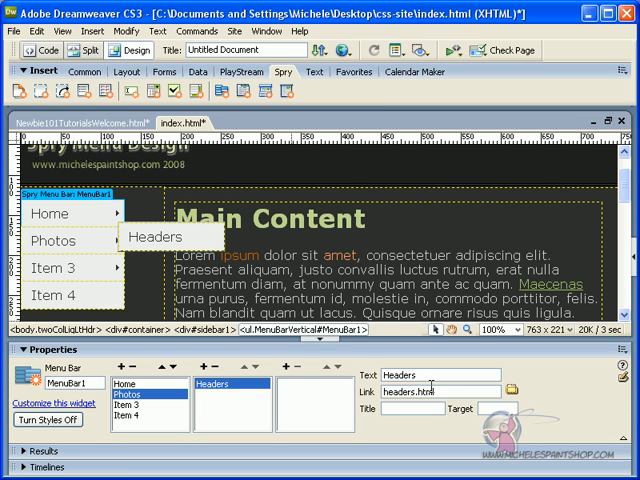
type("Dreamweaver")
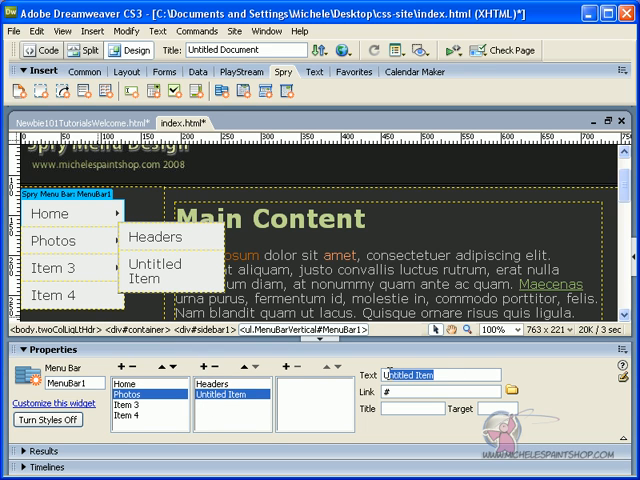
mouse_move(347, 378)
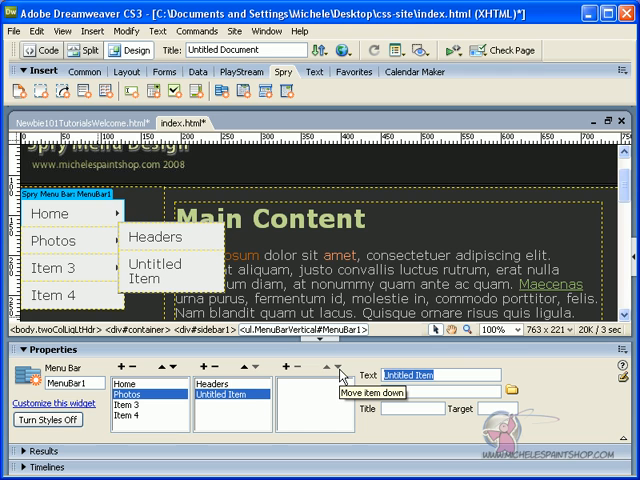
Set the untitled item to 'Menus', linking menu.html, titled Dreamweaver, target top
type("Menus")
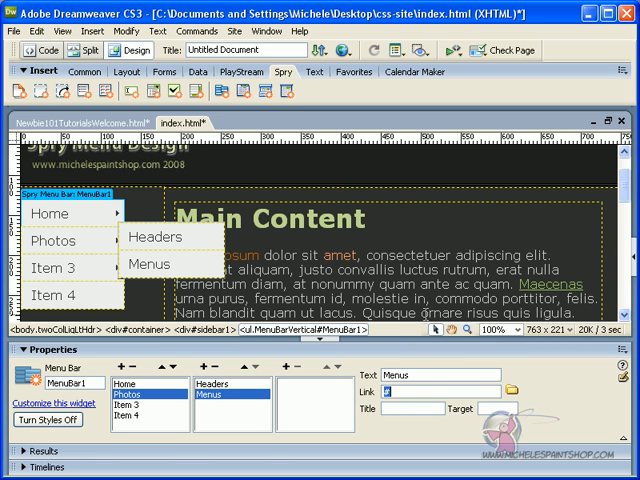
type("menu.html")
left_click(412, 408)
type("Menue")
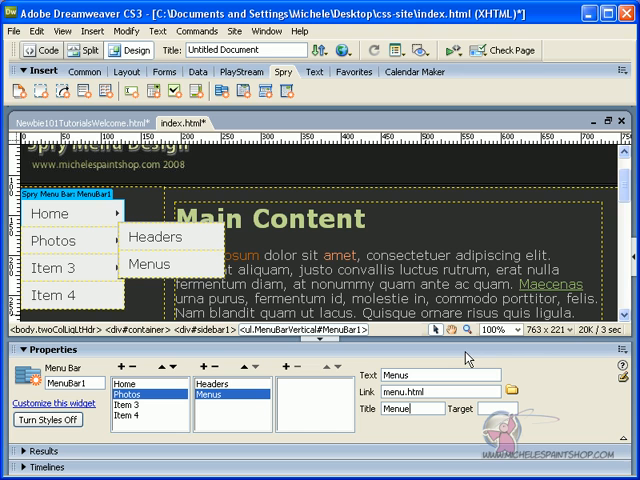
type("Dreamweaver")
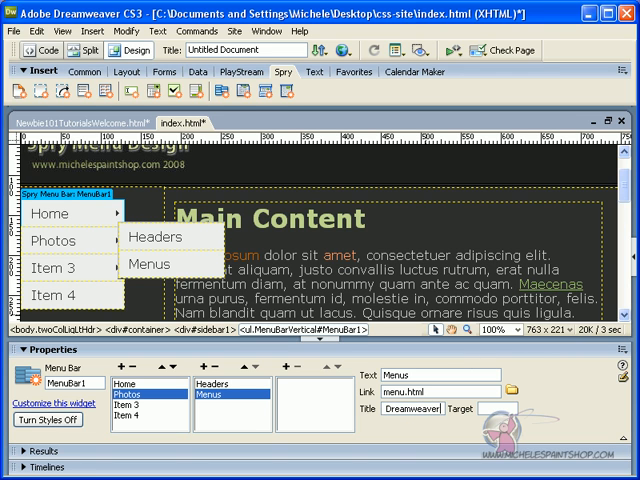
type("top")
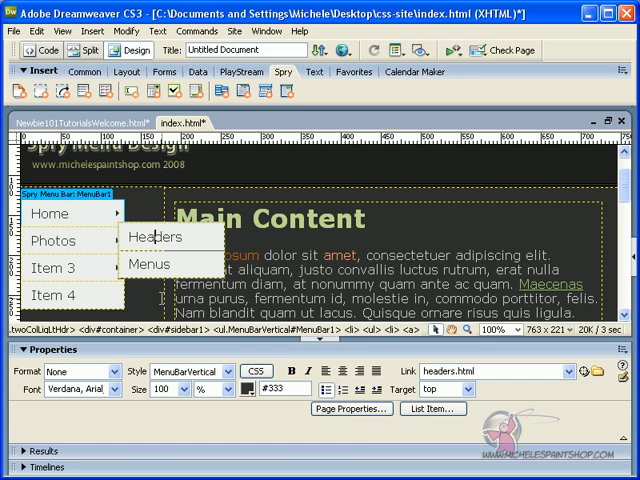
mouse_move(95, 202)
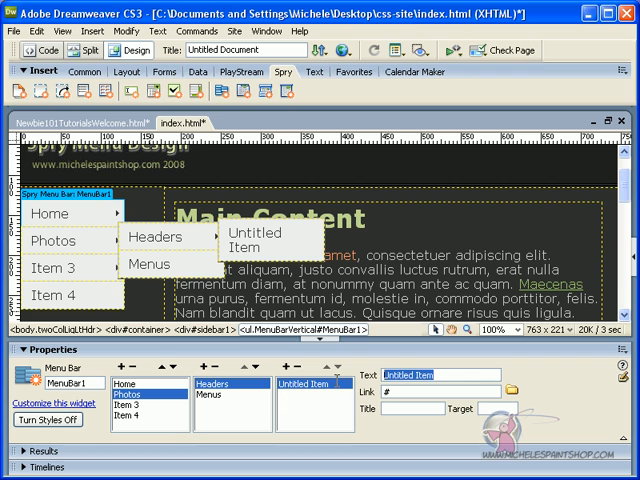
Add 'Country Style' under Headers, linking countryheader.html, titled 'Website Headers', target top
type("Coun")
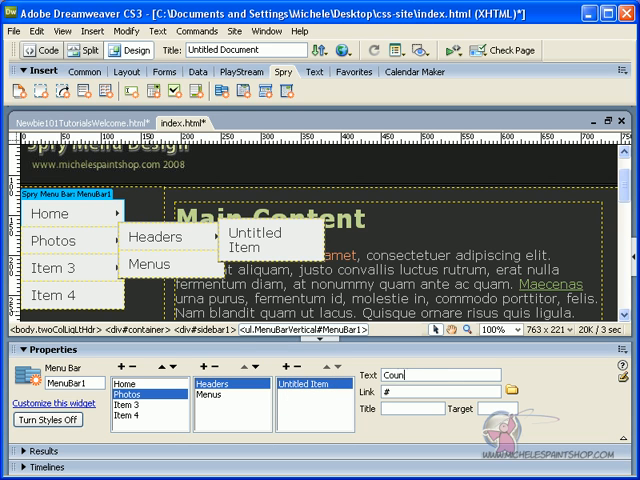
type("try Style")
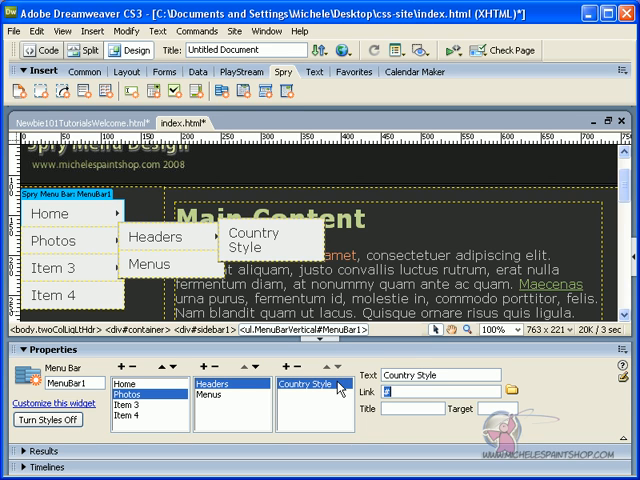
type("country")
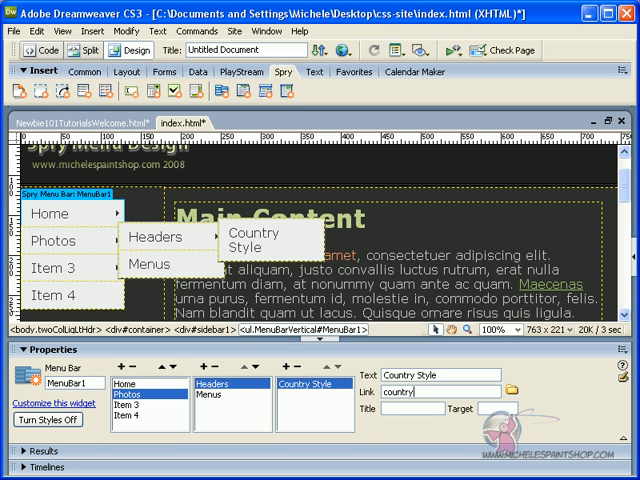
key("Backspace")
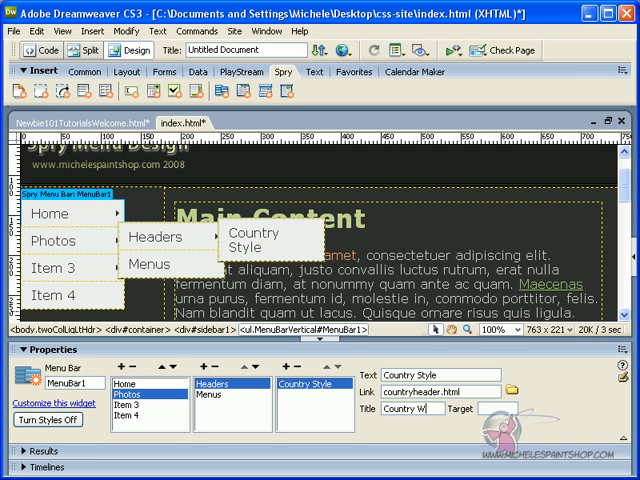
type("ebsite Header")
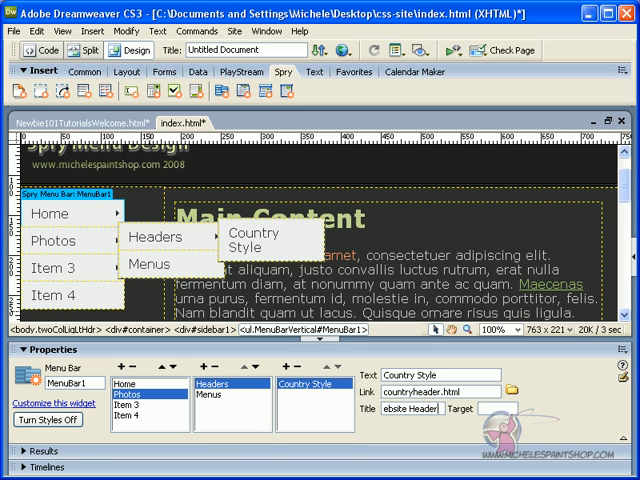
type("t")
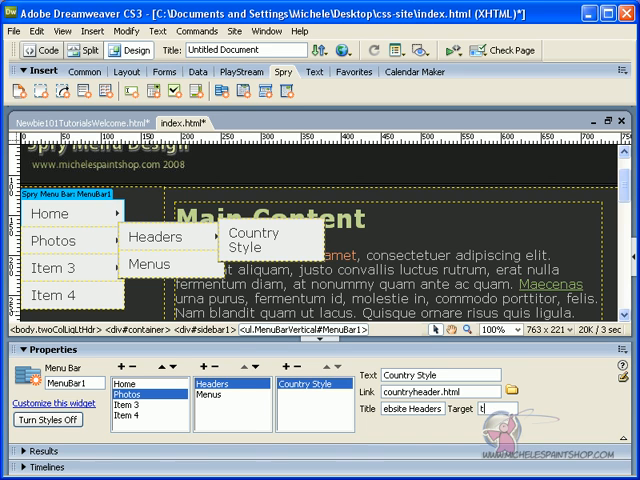
type("op")
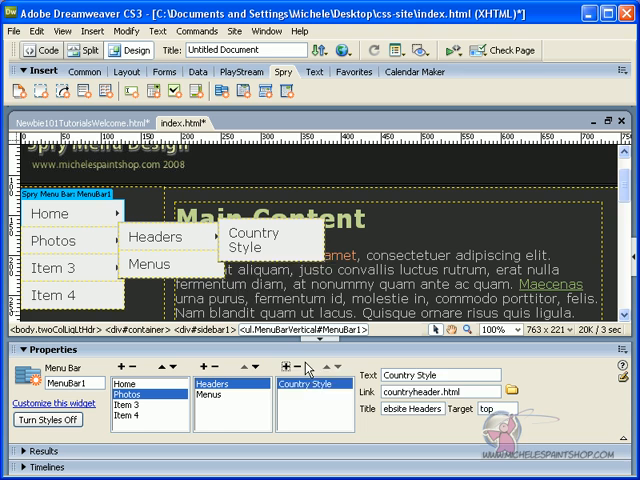
Add an 'Emo' item under Headers linking emoheaders.html, titled Dreamweaver Emo Headers
left_click(287, 364)
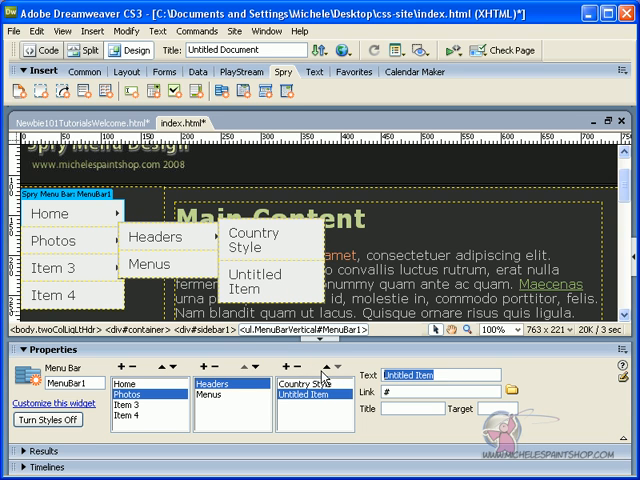
type("Emo")
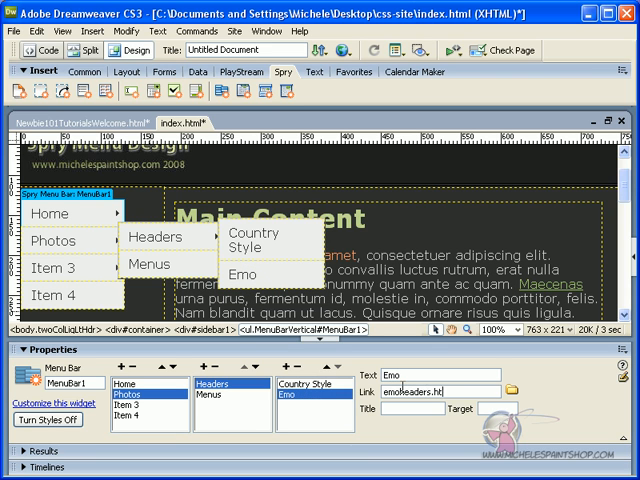
type("Dreamweave")
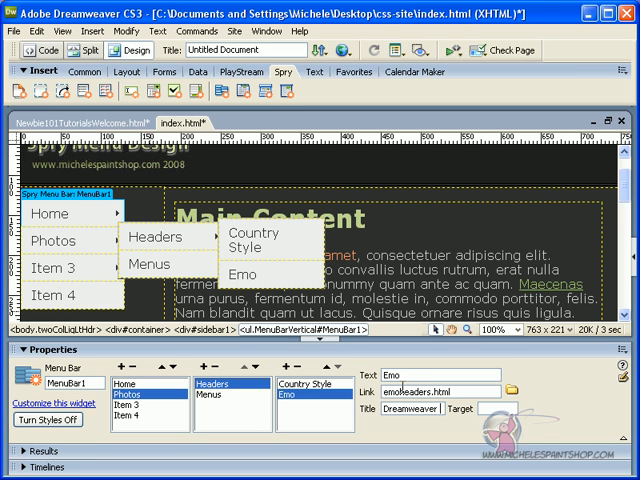
type("r Emo Headers")
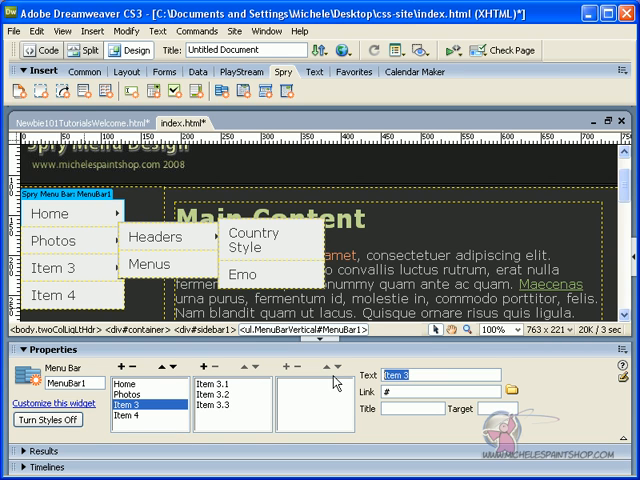
Make Item 3 'Sources' linking to Jims Place with a title and target top
type("Sources")
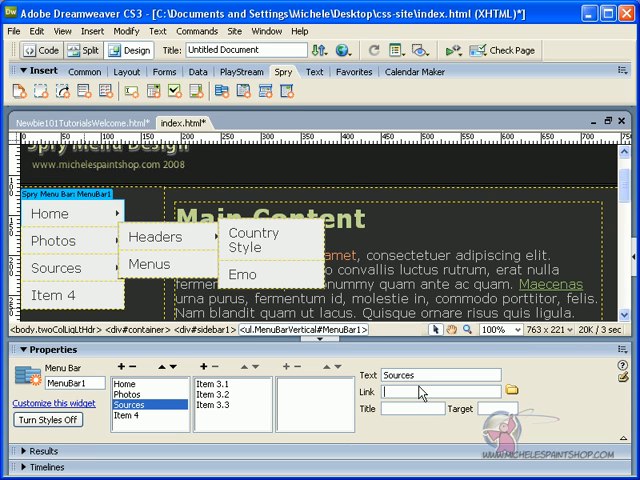
type("Jims Plac")
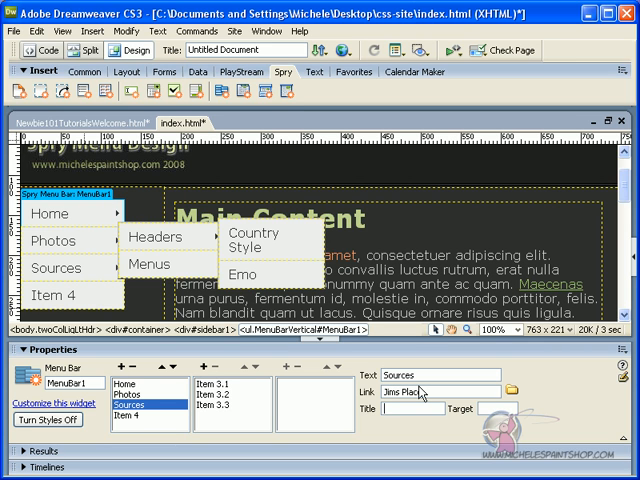
type("Let T")
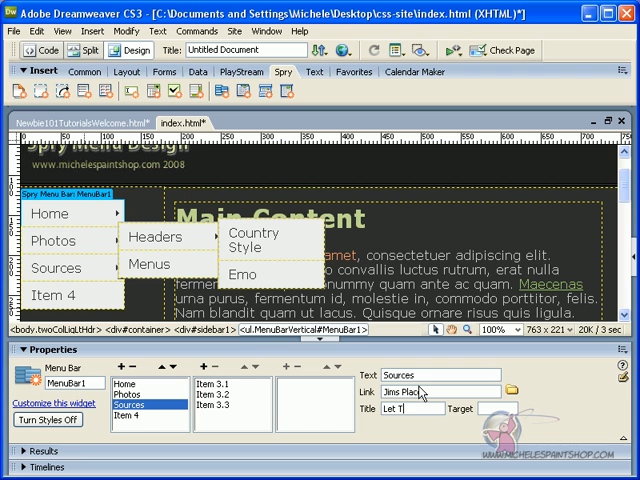
type("Jim")
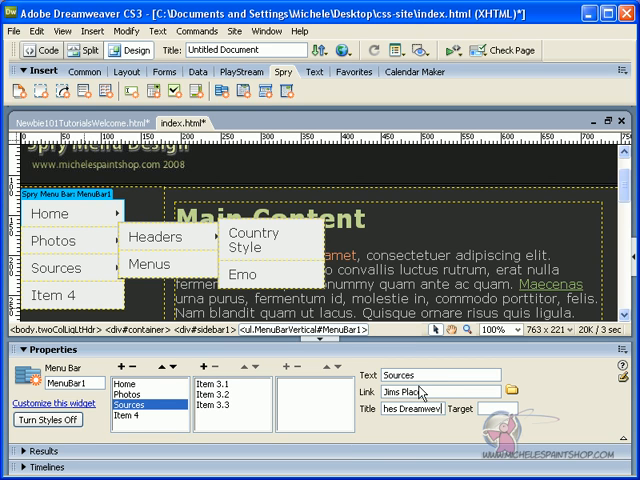
type("top")
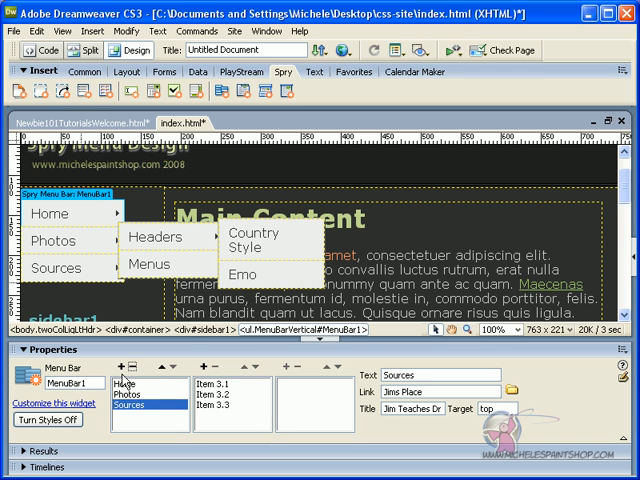
Save the page via File > Save and accept the Copy Dependent Files notice
left_click(13, 31)
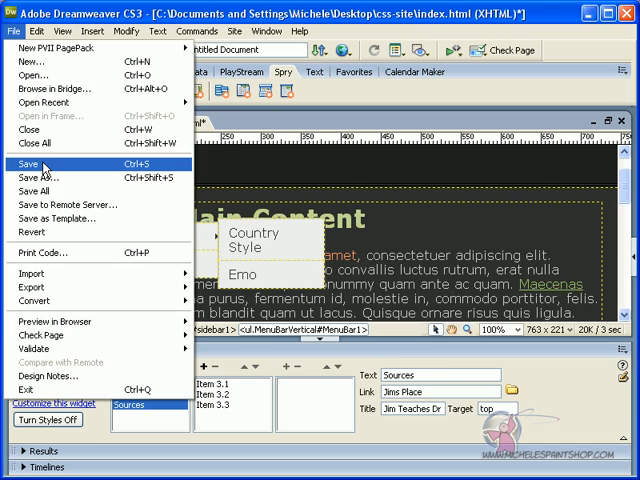
left_click(32, 160)
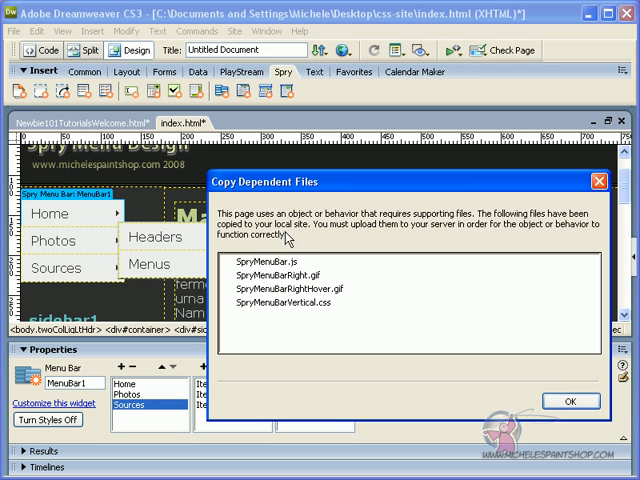
mouse_move(289, 238)
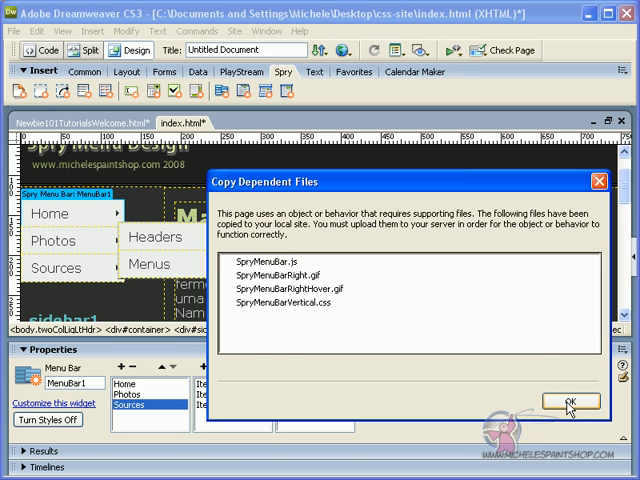
left_click(565, 401)
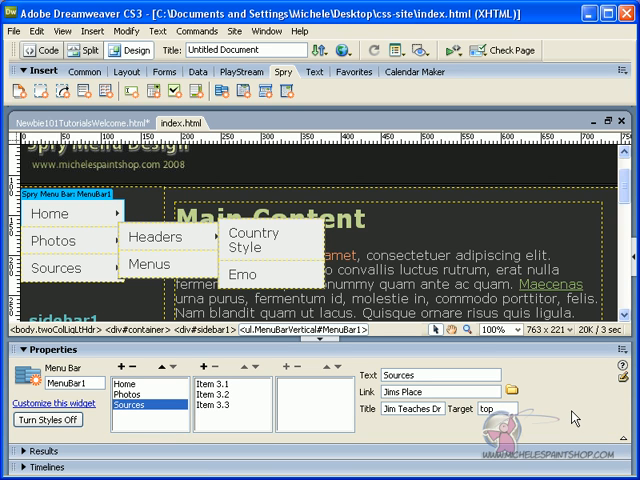
Preview the page in Firefox to check the Photos submenu
left_click(328, 50)
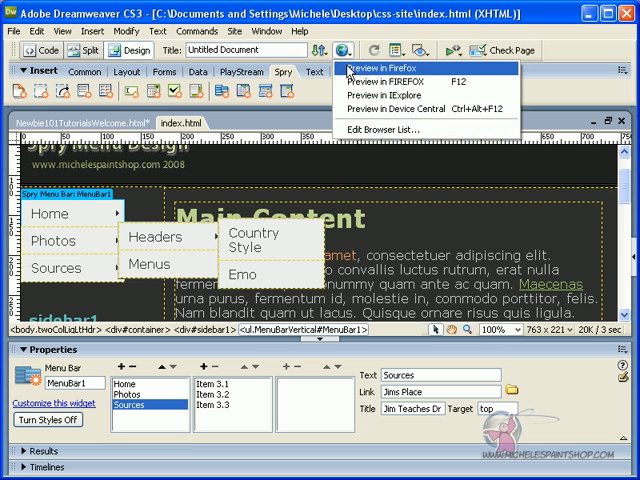
left_click(385, 64)
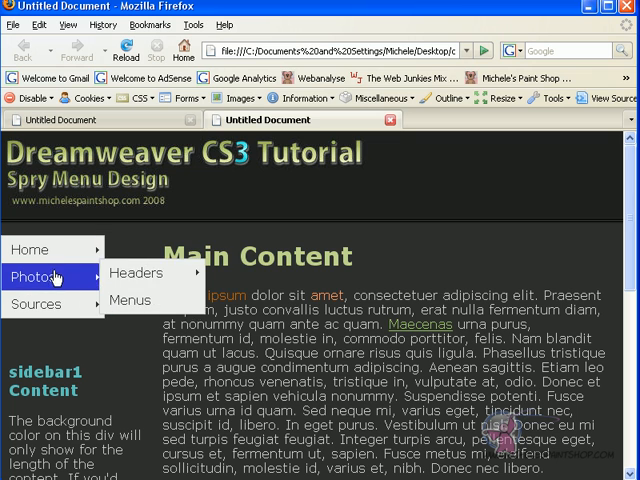
mouse_move(37, 304)
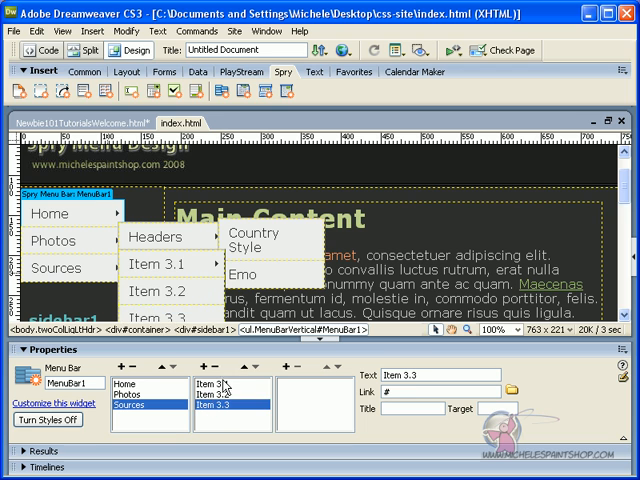
Select a placeholder Item 3.x sub-item under Sources for deletion
left_click(231, 375)
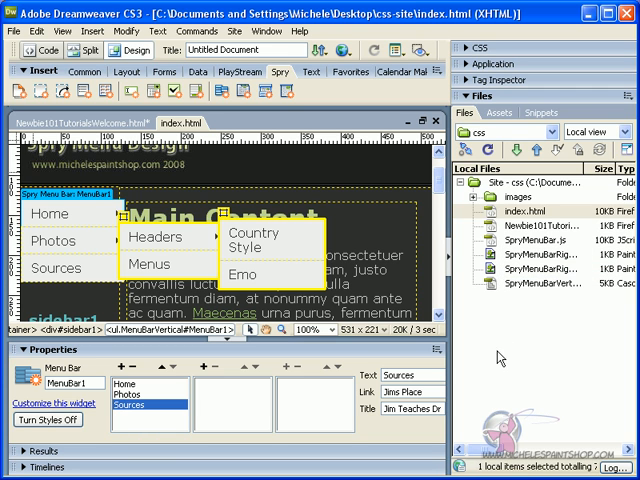
mouse_move(513, 357)
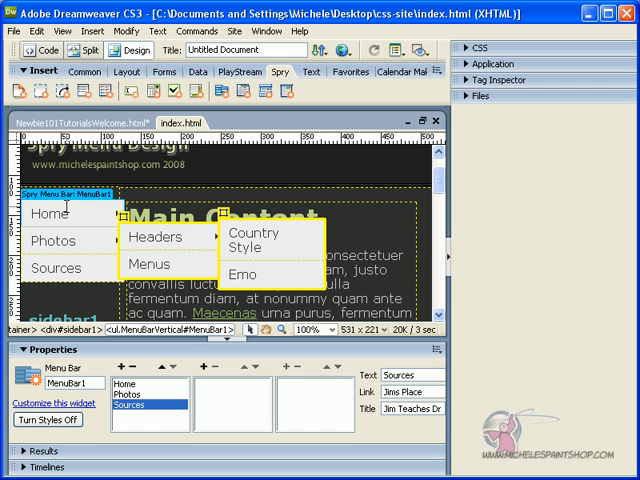
Select the vertical menu bar on the page to inspect its hover rule
left_click(50, 213)
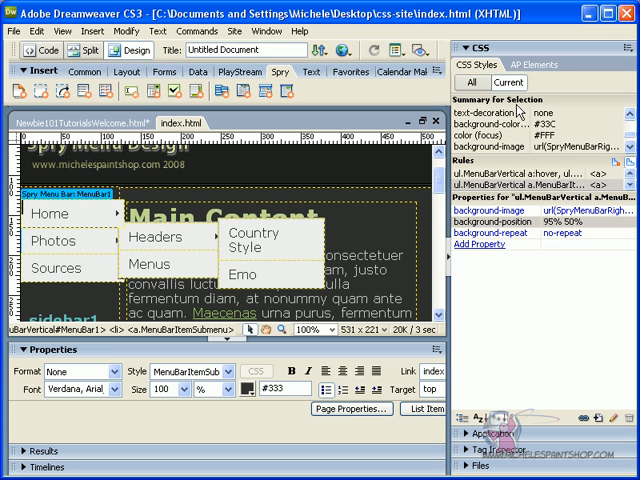
mouse_move(588, 154)
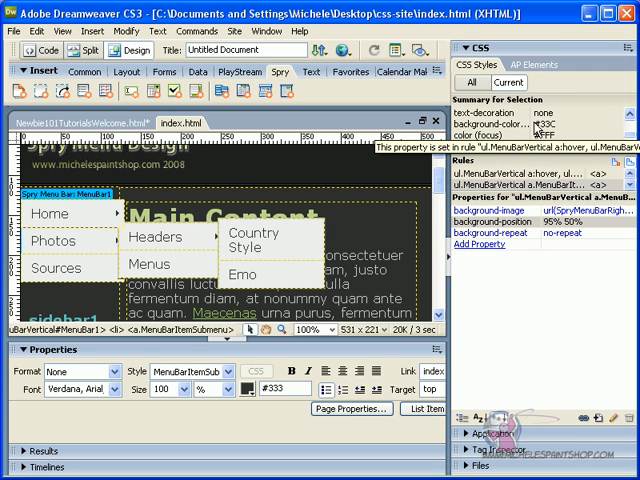
mouse_move(540, 130)
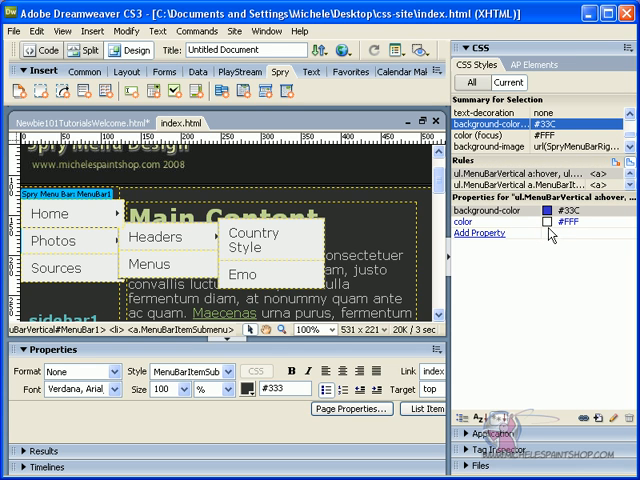
mouse_move(550, 233)
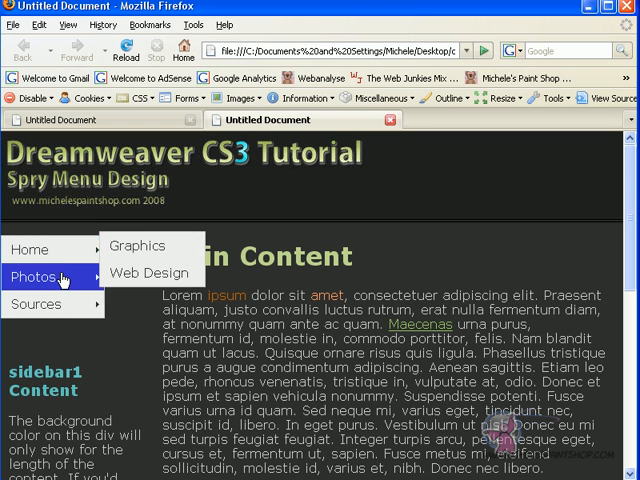
mouse_move(45, 250)
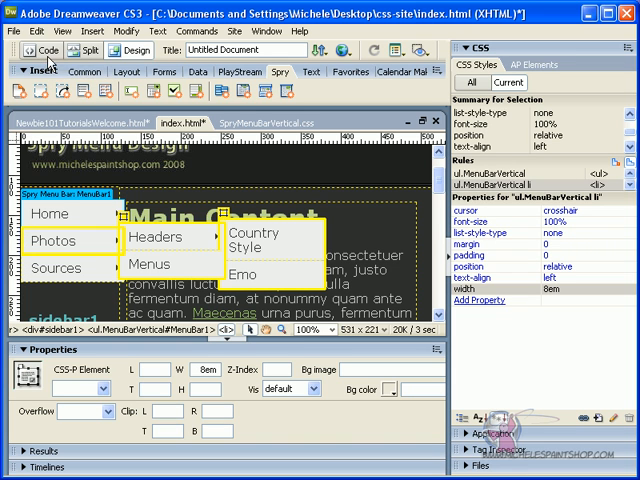
Switch index.html to Code view and scroll through its source
left_click(45, 50)
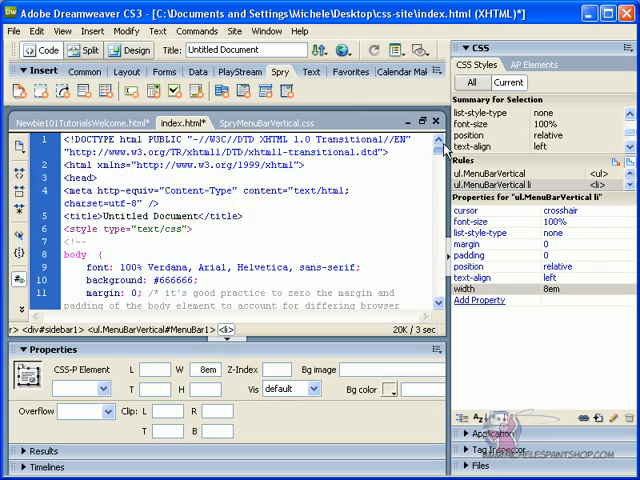
scroll("down", 3)
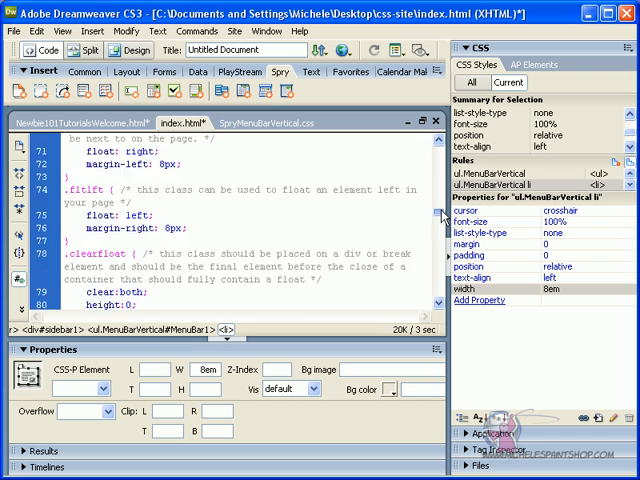
scroll("down", 3)
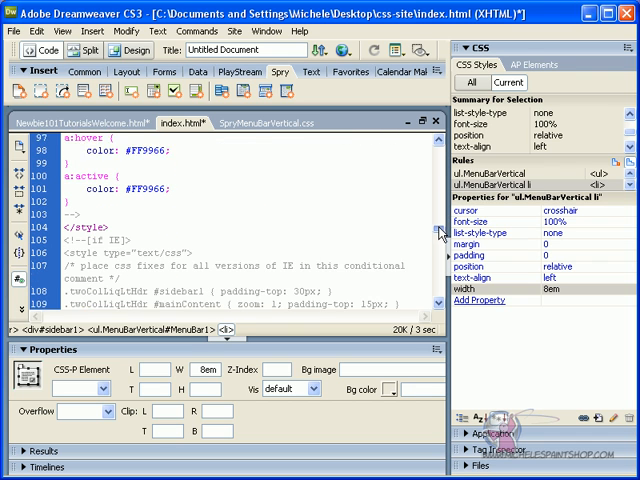
scroll("down", 3)
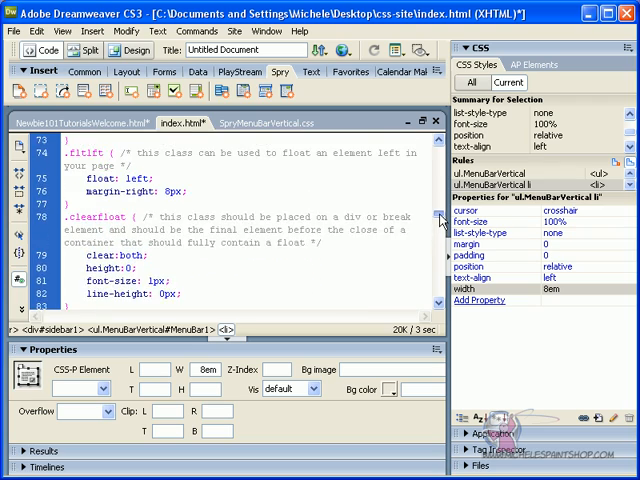
scroll("up", 3)
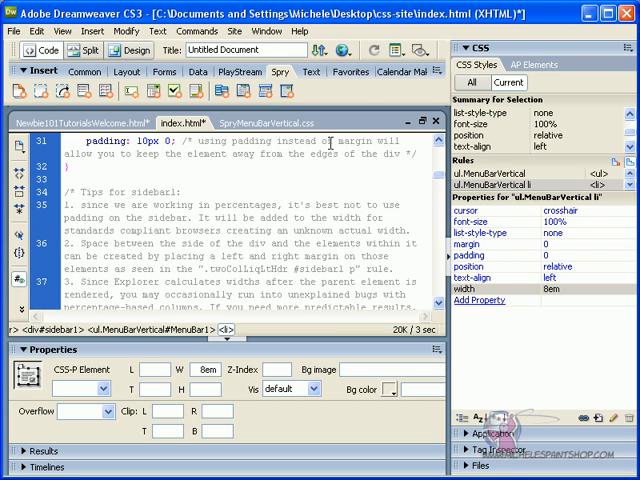
mouse_move(462, 67)
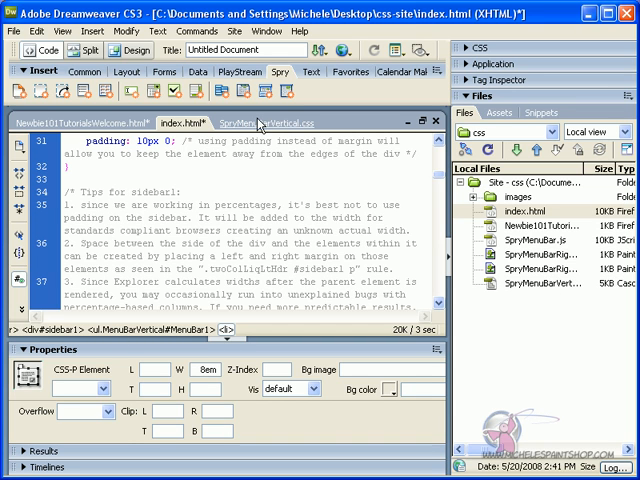
Open SpryMenuBarVertical.css from its document tab
left_click(540, 290)
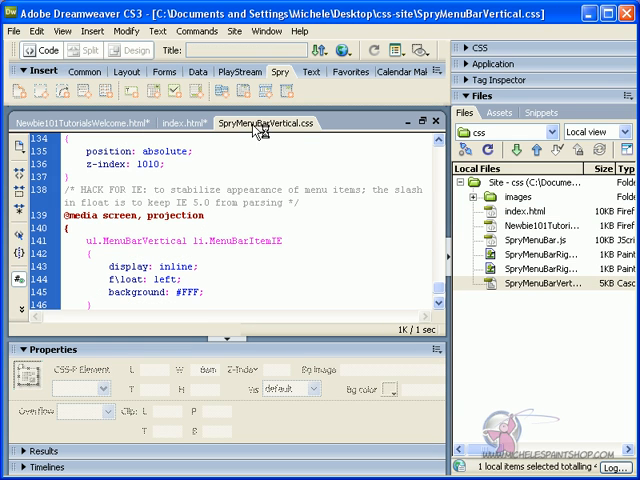
mouse_move(430, 183)
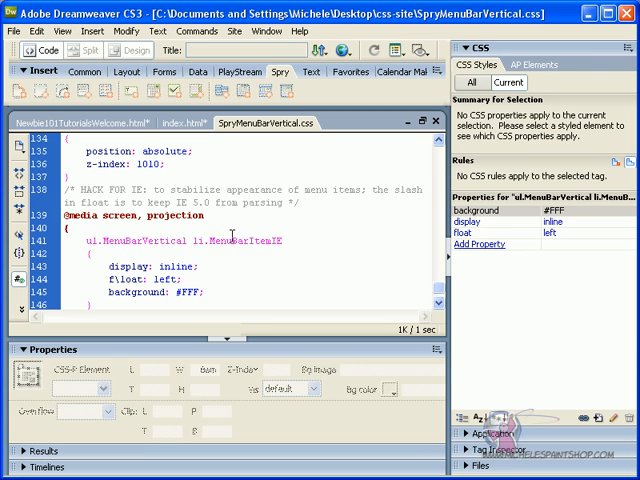
mouse_move(135, 268)
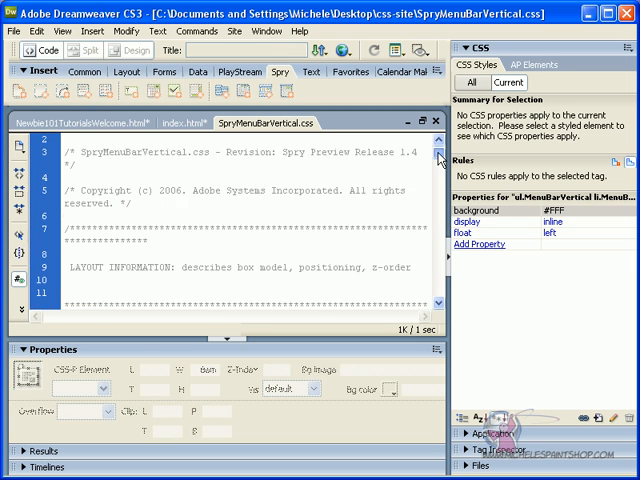
Enter 70 as the ul.MenuBarVertical font-size percentage
scroll("down", 3)
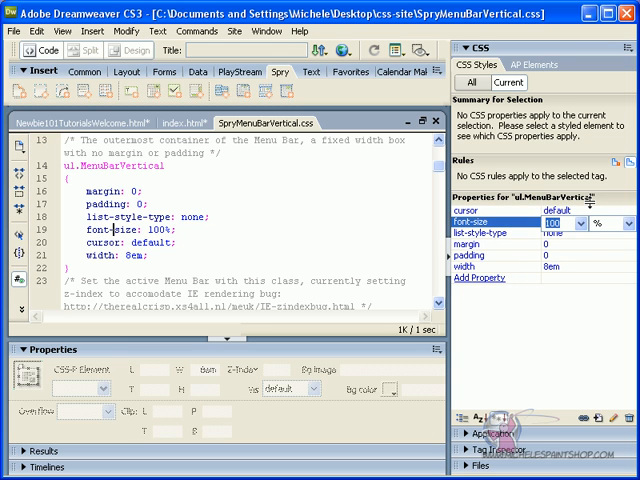
type("70")
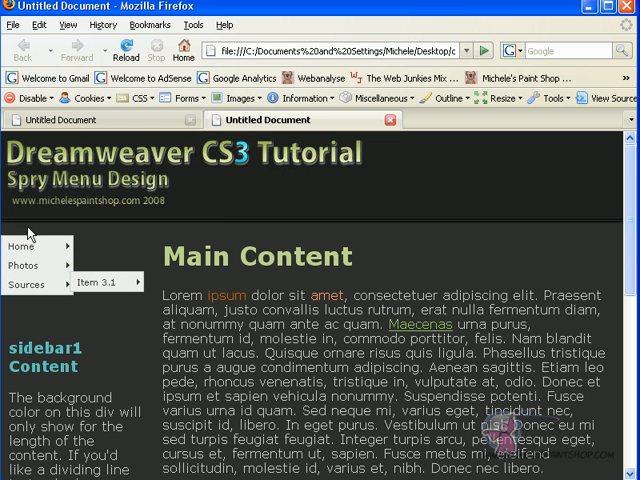
mouse_move(25, 265)
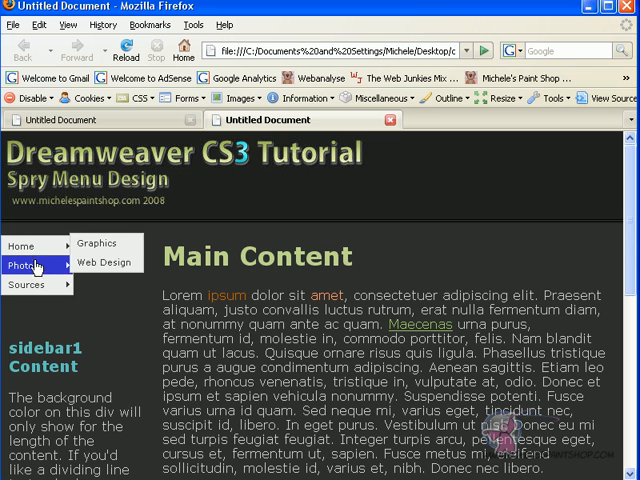
mouse_move(196, 290)
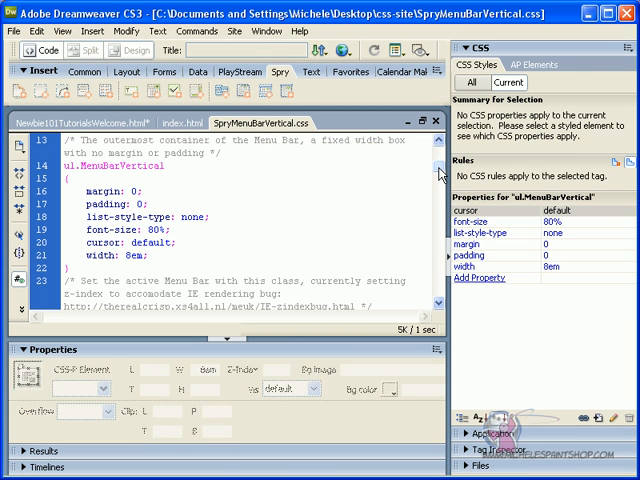
Scroll down through the stylesheet code after setting font-size to 80%
scroll("down", 3)
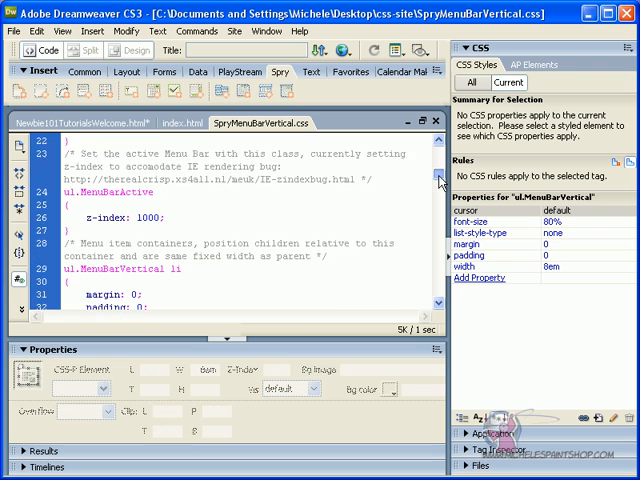
scroll("down", 3)
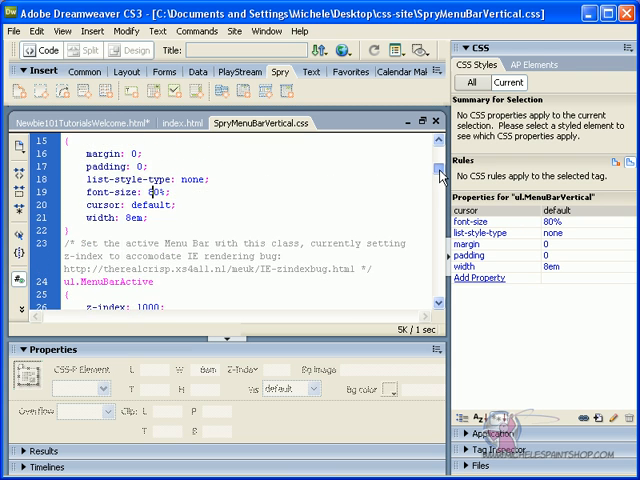
scroll("down", 3)
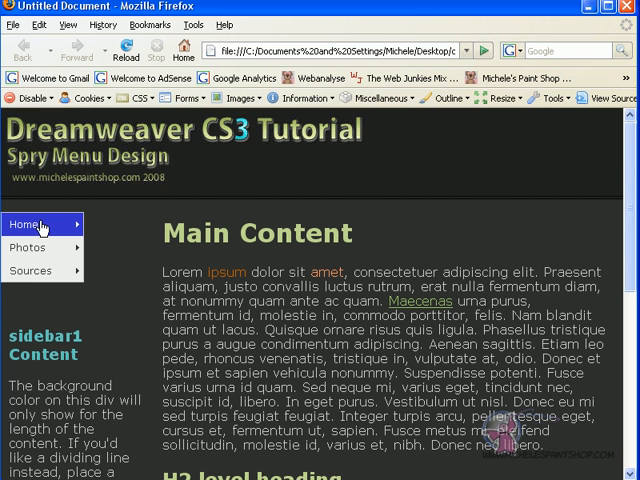
mouse_move(24, 224)
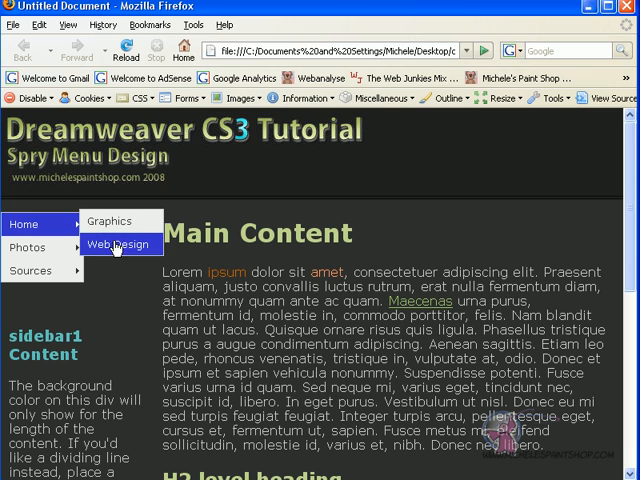
mouse_move(37, 270)
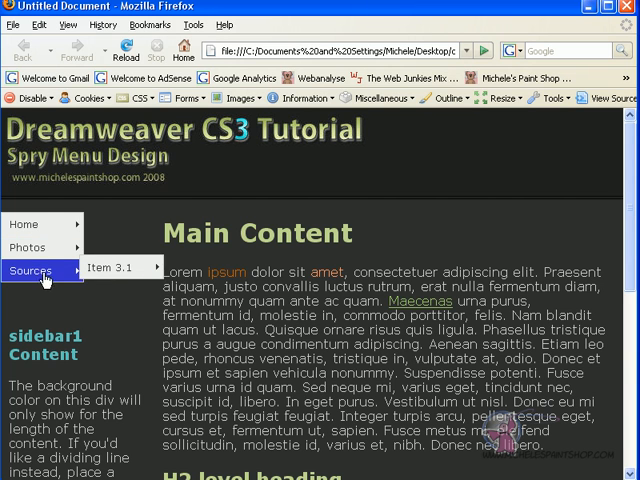
mouse_move(35, 223)
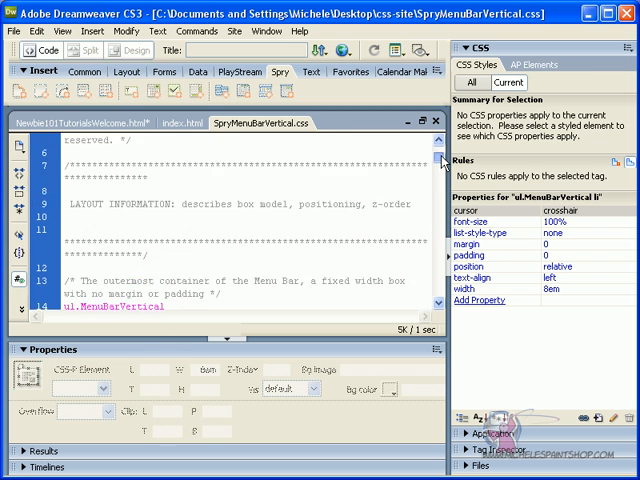
Scroll SpryMenuBarVertical.css to the ul.MenuBarVertical width: 8em line
scroll("down", 3)
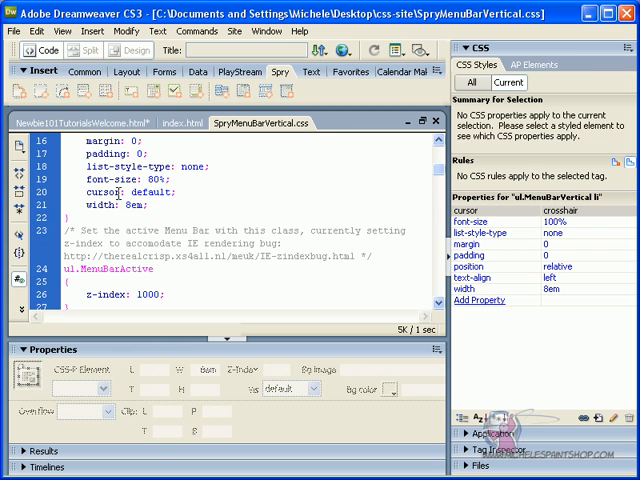